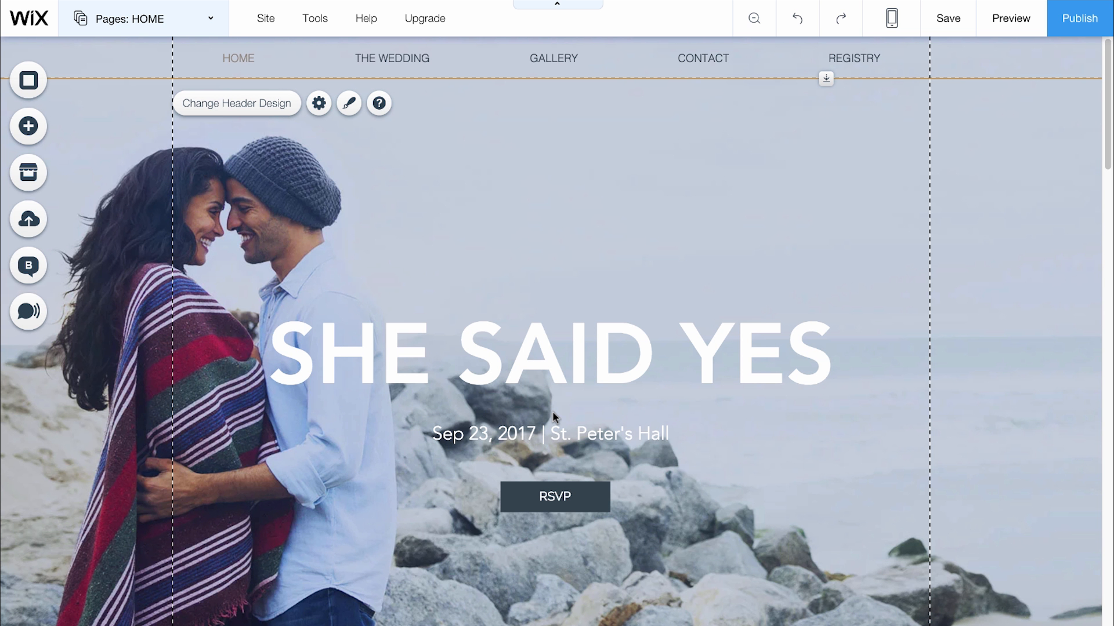
pyautogui.moveTo(1079, 17)
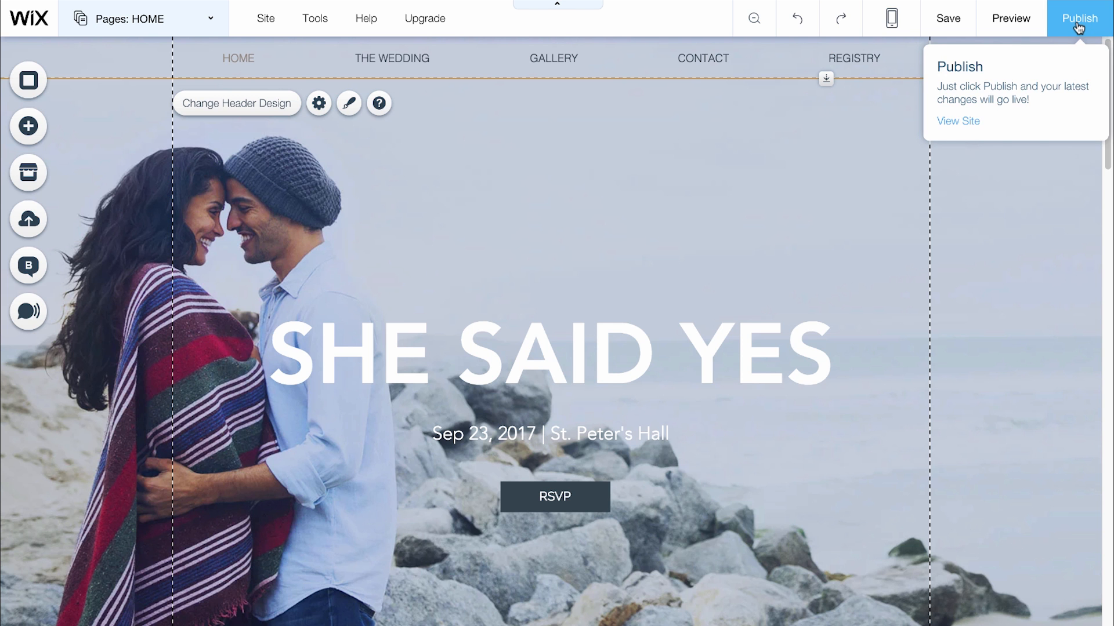
# Step: Publish the wedding site live and confirm its public address in the Congratulations dialog
pyautogui.click(1079, 17)
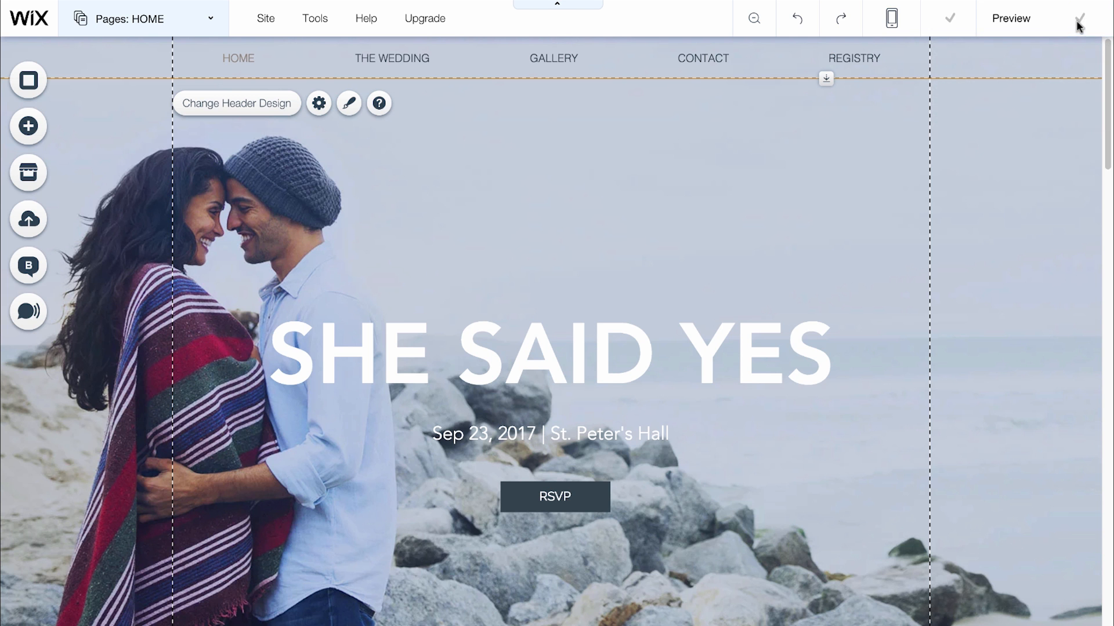
pyautogui.click(948, 18)
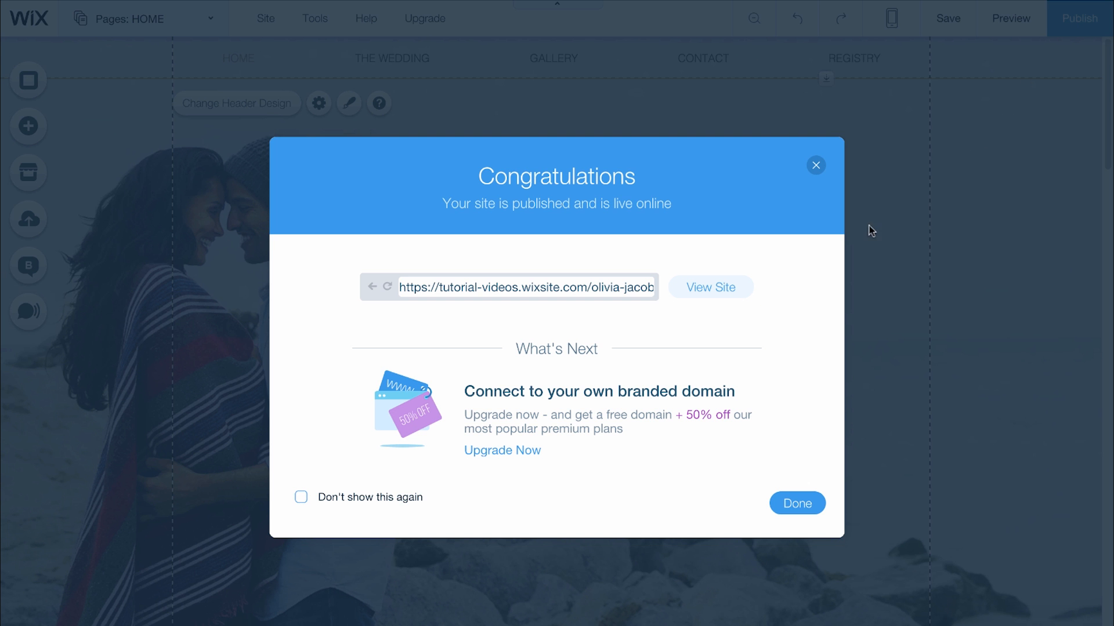
pyautogui.click(709, 287)
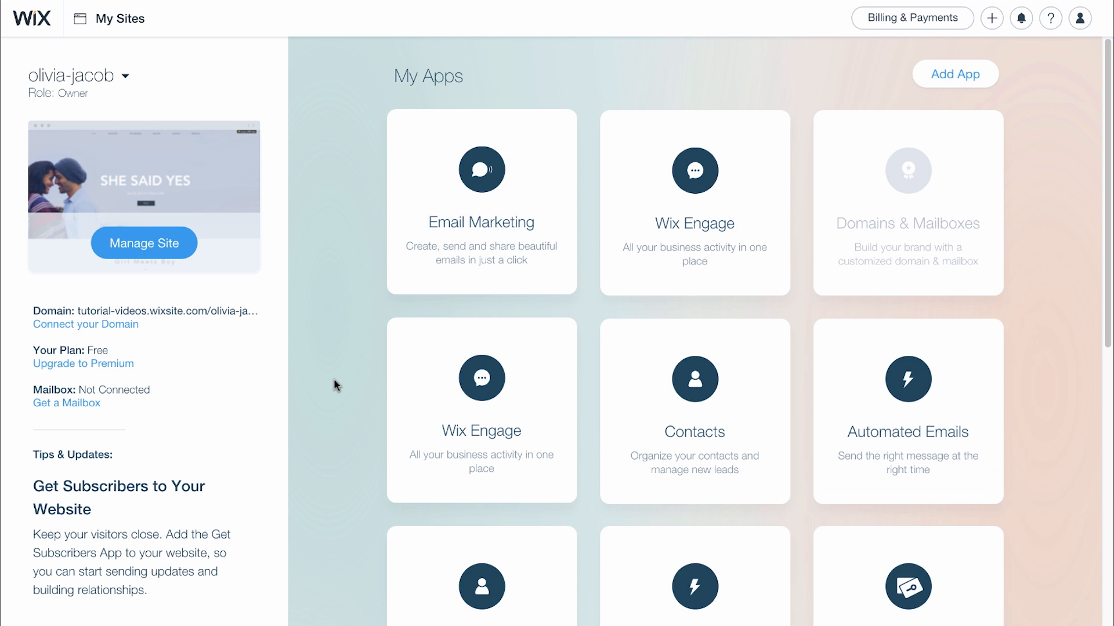
pyautogui.moveTo(144, 242)
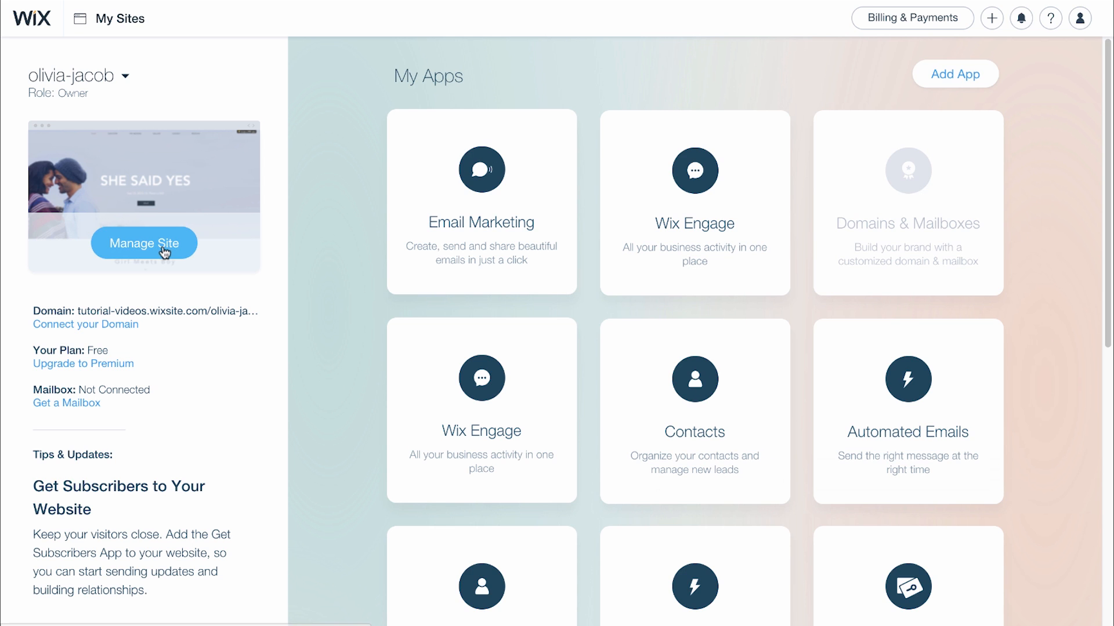
# Step: Review the site's Overview in Site Manager, then return to editing it
pyautogui.click(144, 243)
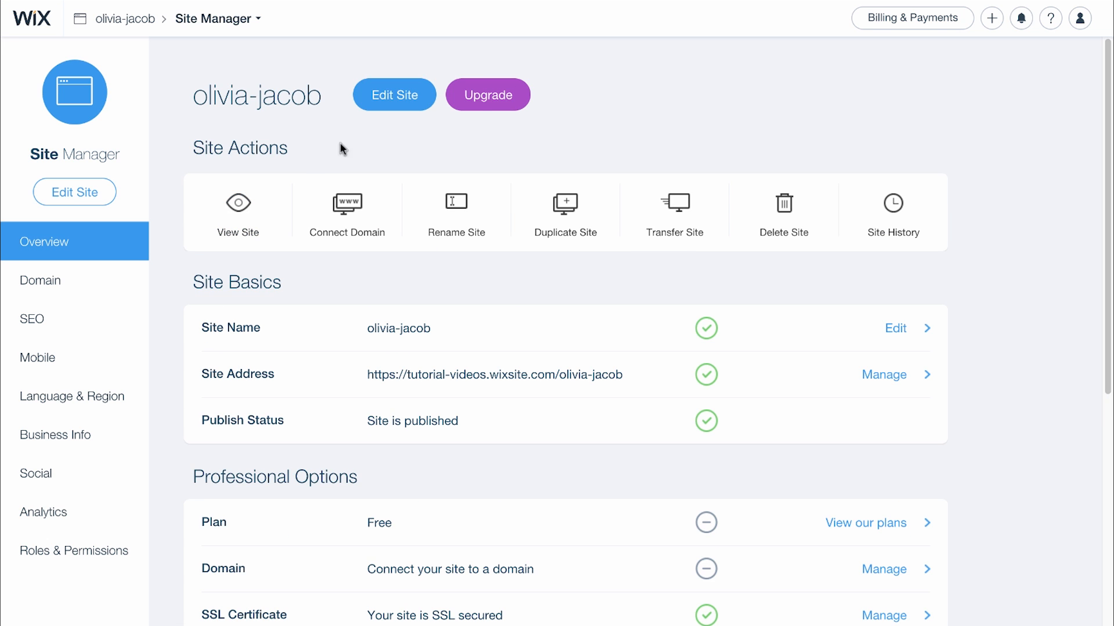
pyautogui.click(393, 94)
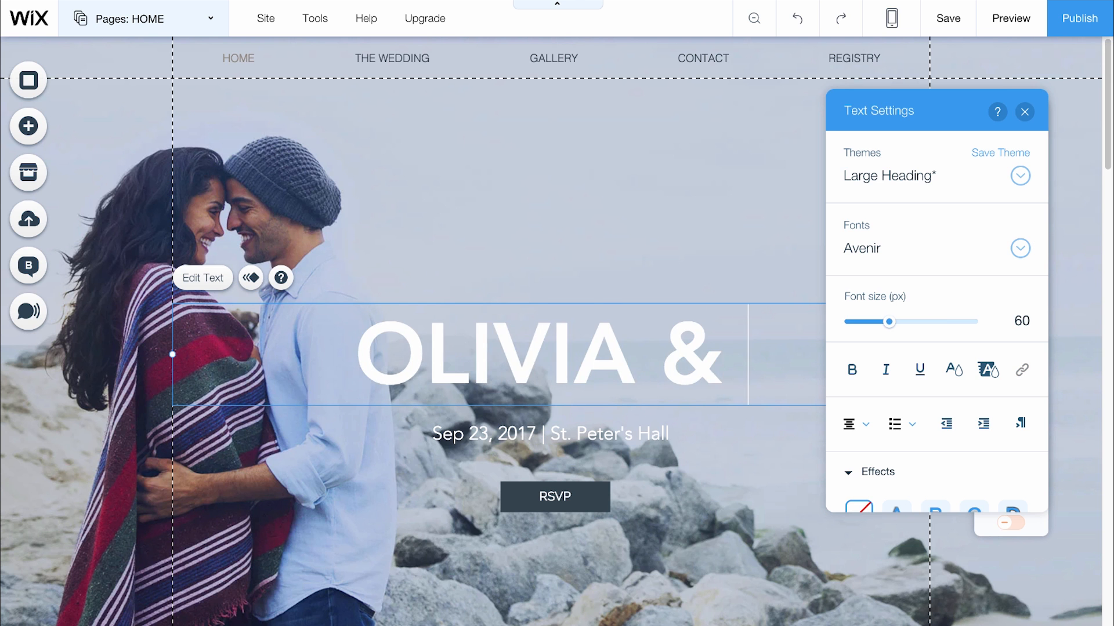
# Step: Replace the home page heading SHE SAID YES with OLIVIA & JACOB
pyautogui.click(1025, 112)
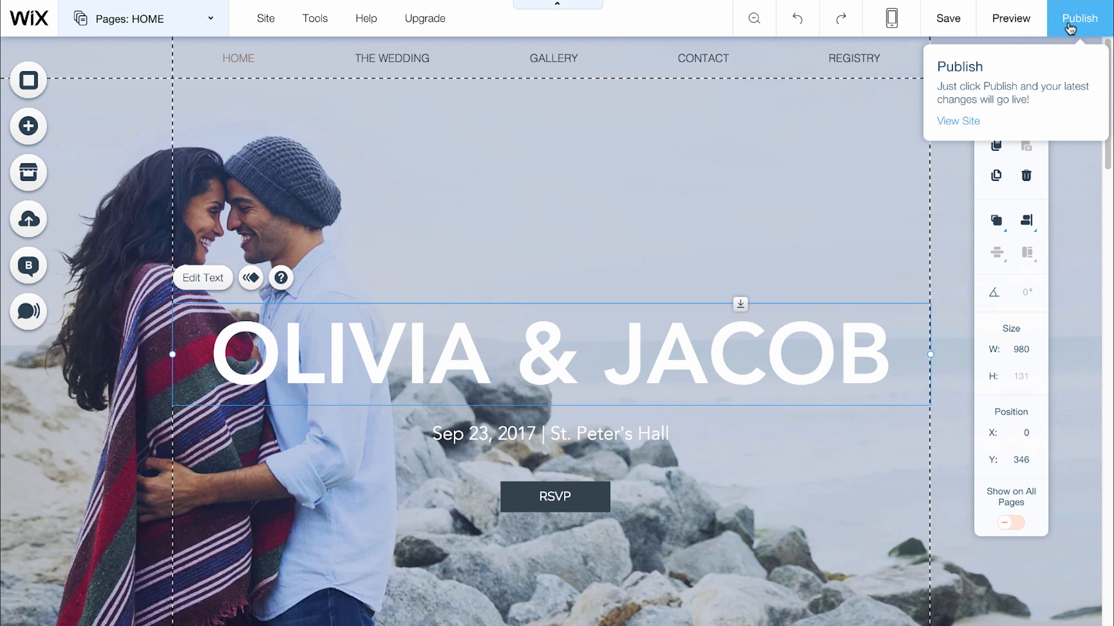
# Step: Republish the site and view the live page showing OLIVIA & JACOB
pyautogui.click(1079, 18)
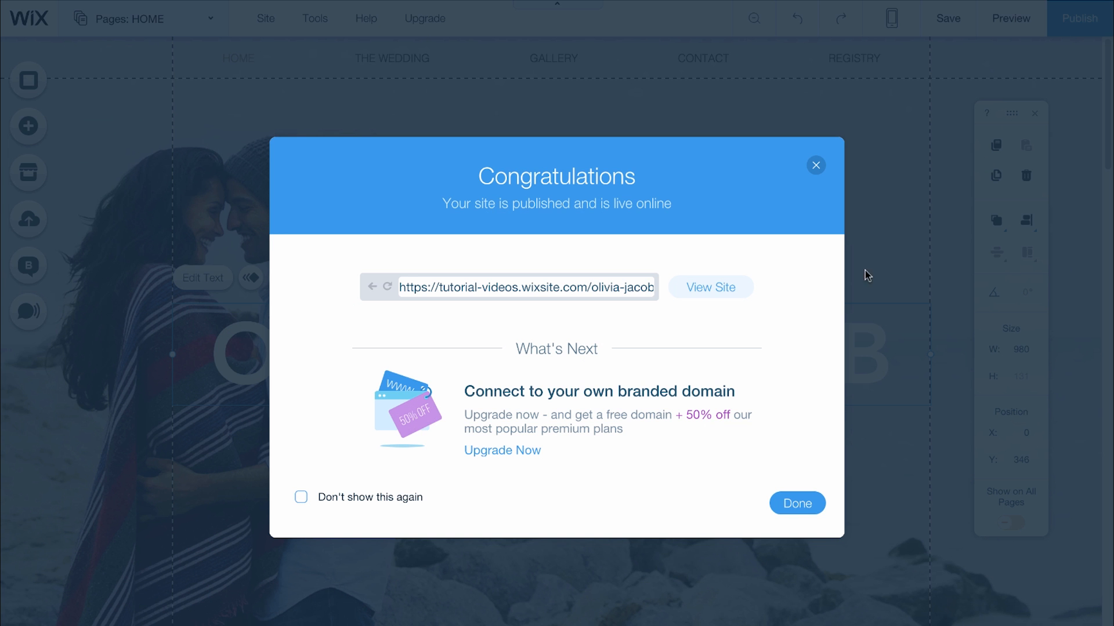
pyautogui.moveTo(710, 286)
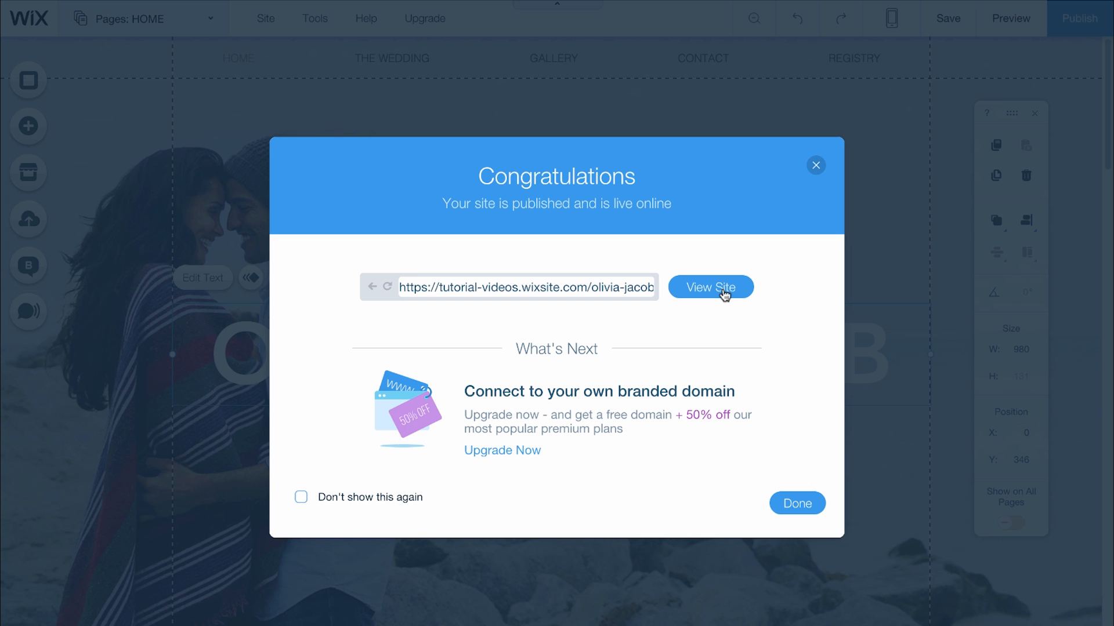
pyautogui.click(710, 287)
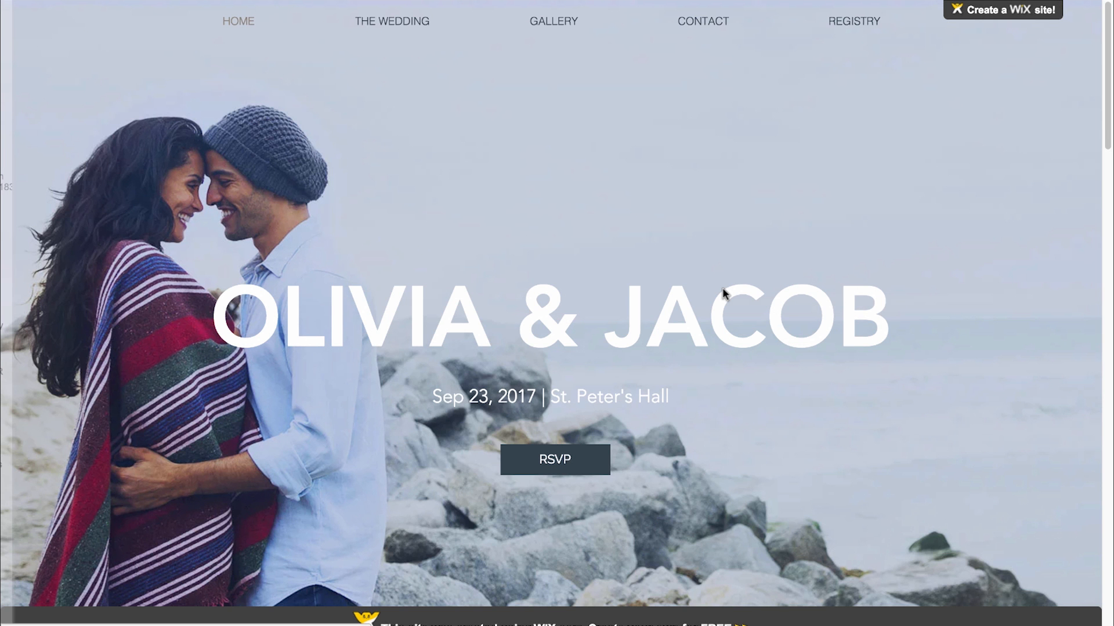